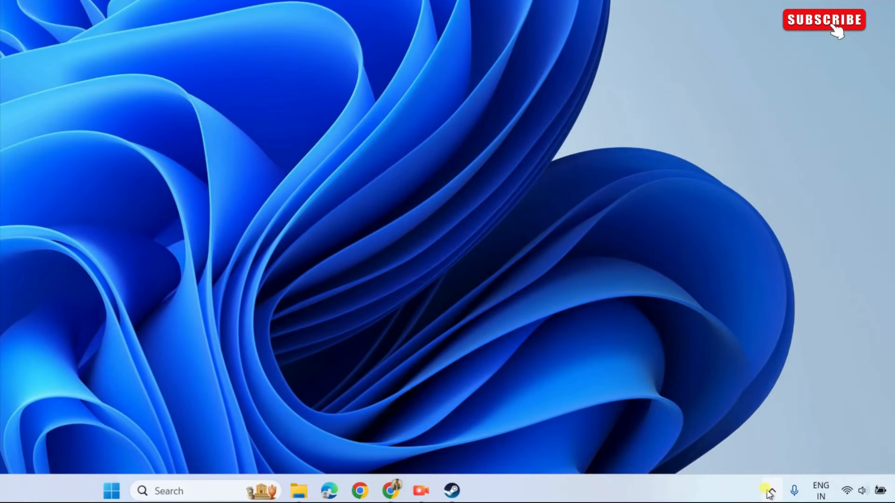
- Exit Steam completely from its hidden tray icon, confirming Exit Now
left_click(772, 491)
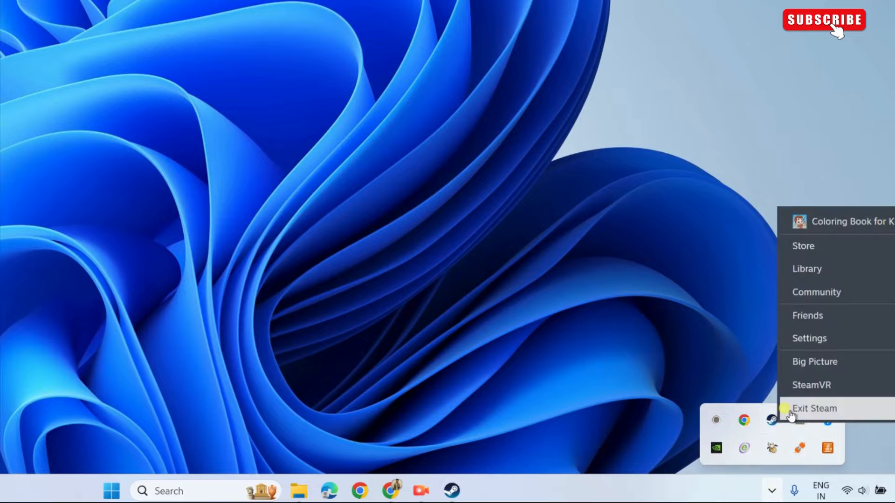
left_click(815, 408)
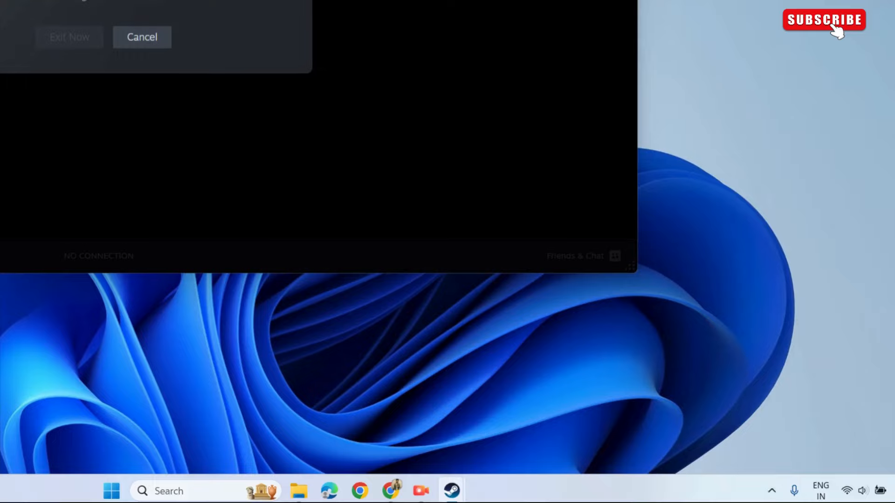
left_click(69, 36)
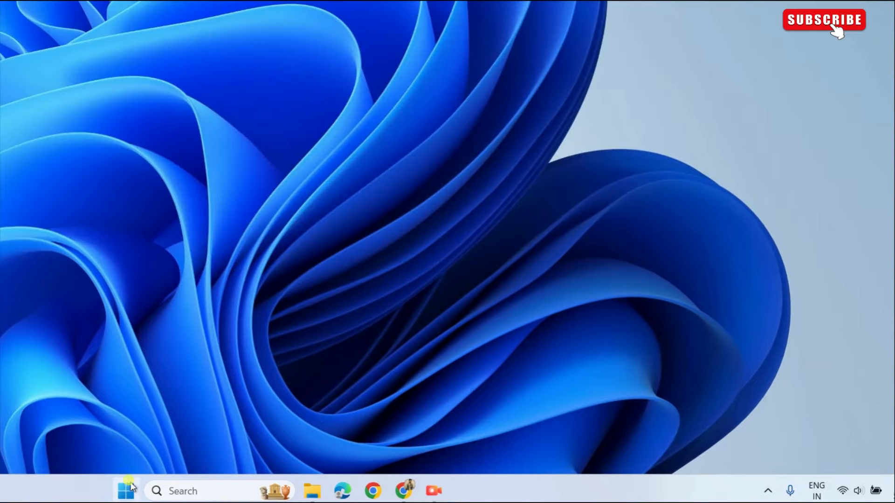
- Bring up Run with %localappdata% entered as the location to open
right_click(125, 492)
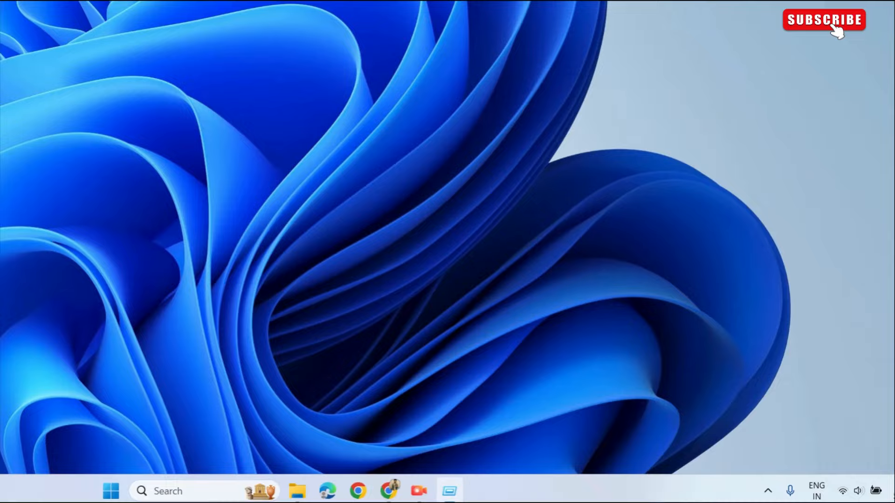
key("Win+r")
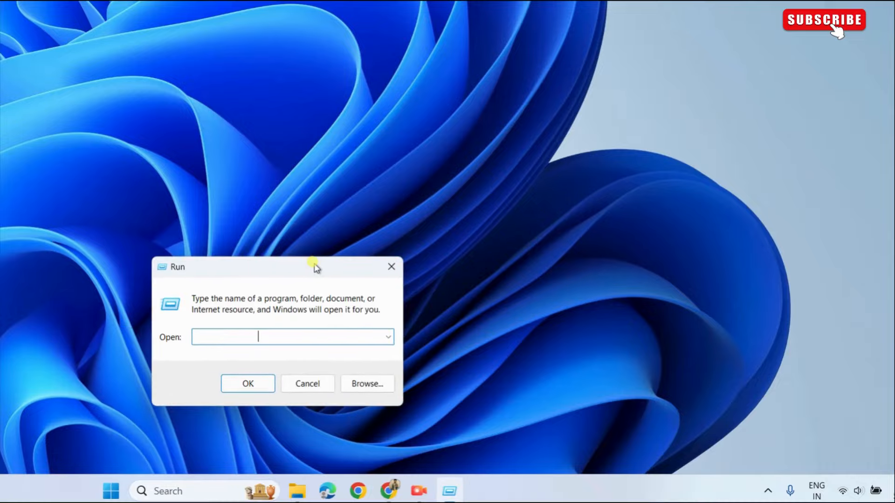
type("%localappdata%")
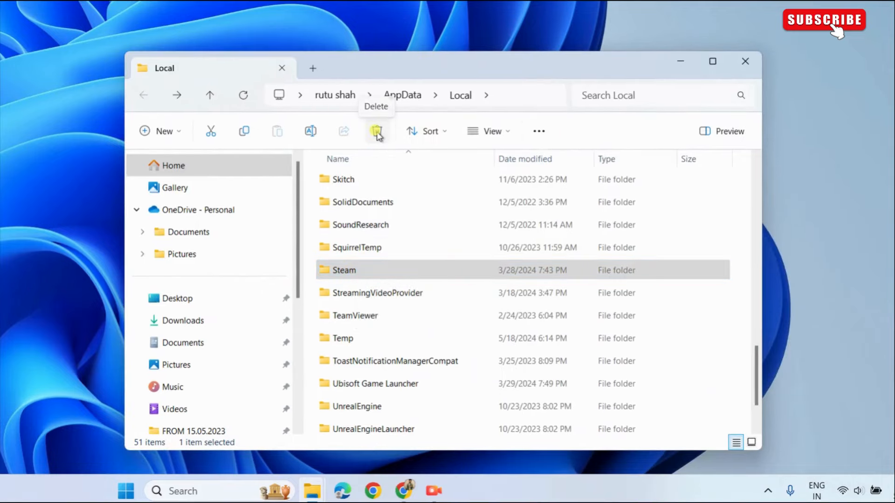
- Delete the Steam folder from AppData\Local and put File Explorer away
left_click(375, 131)
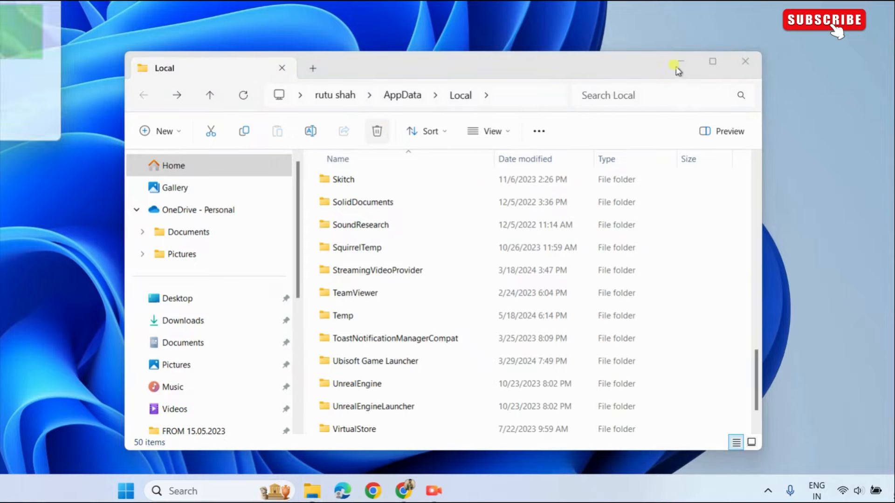
left_click(678, 61)
type("%localappdata%")
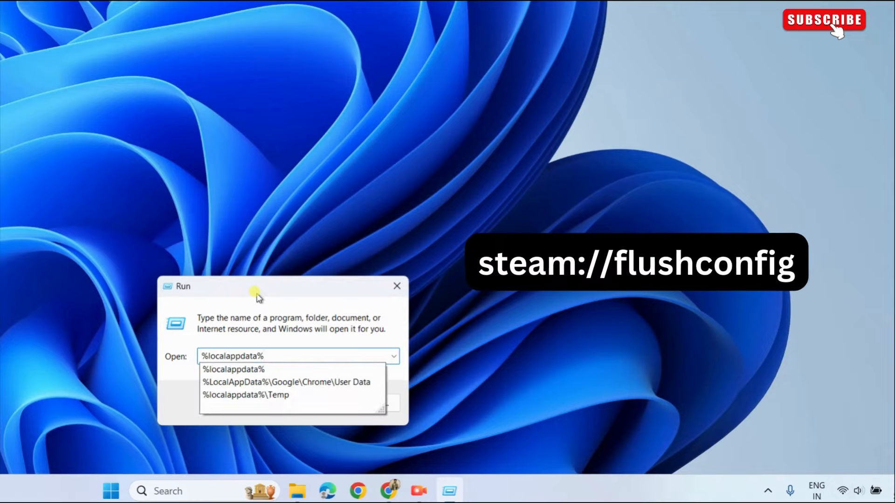
- Replace the Run location with steam://flushconfig to flush Steam's configuration
triple_click(234, 356)
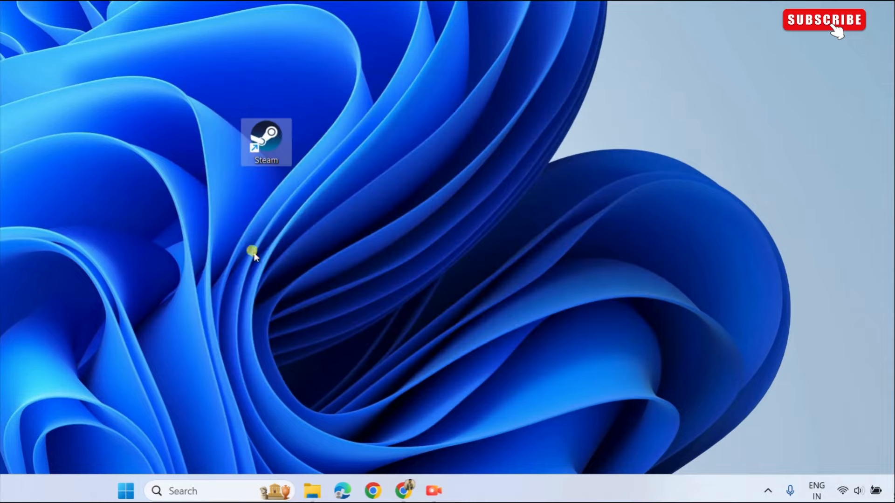
- Launch Steam from its desktop shortcut using Run as administrator
double_click(266, 142)
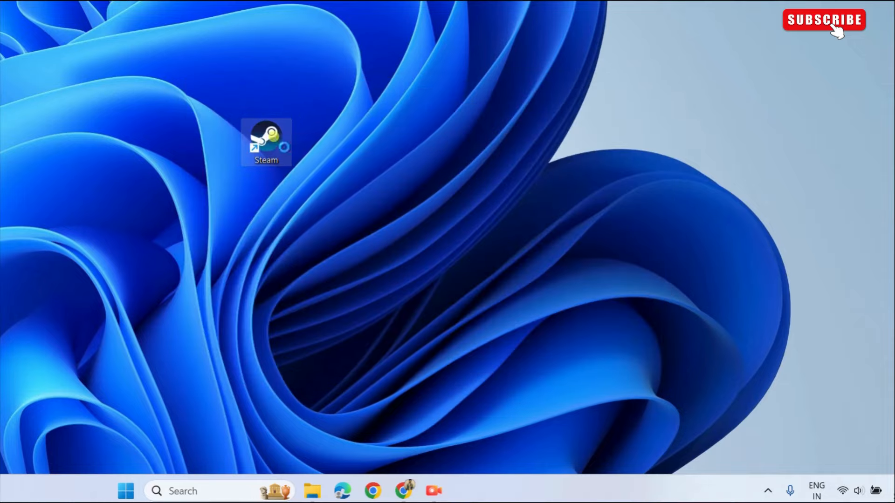
right_click(266, 142)
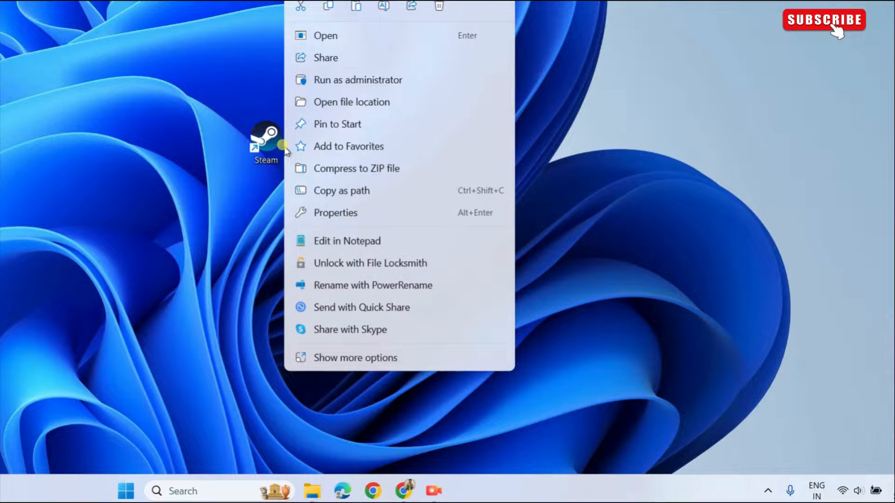
left_click(407, 77)
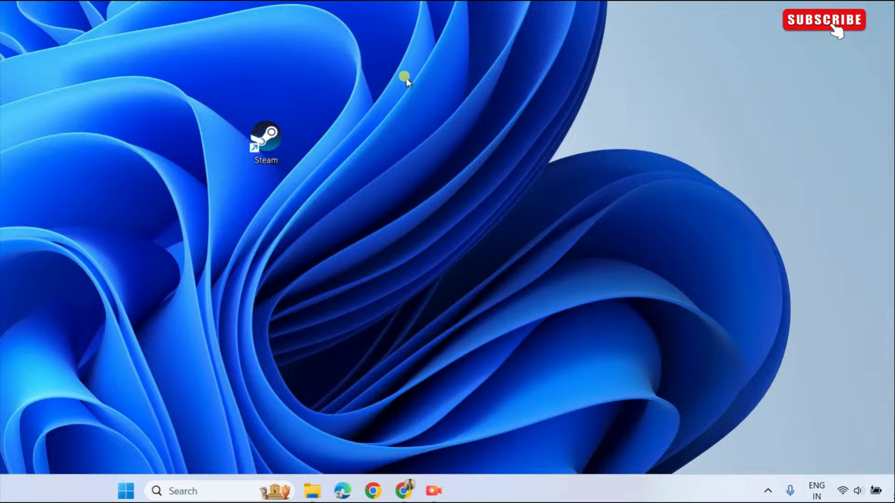